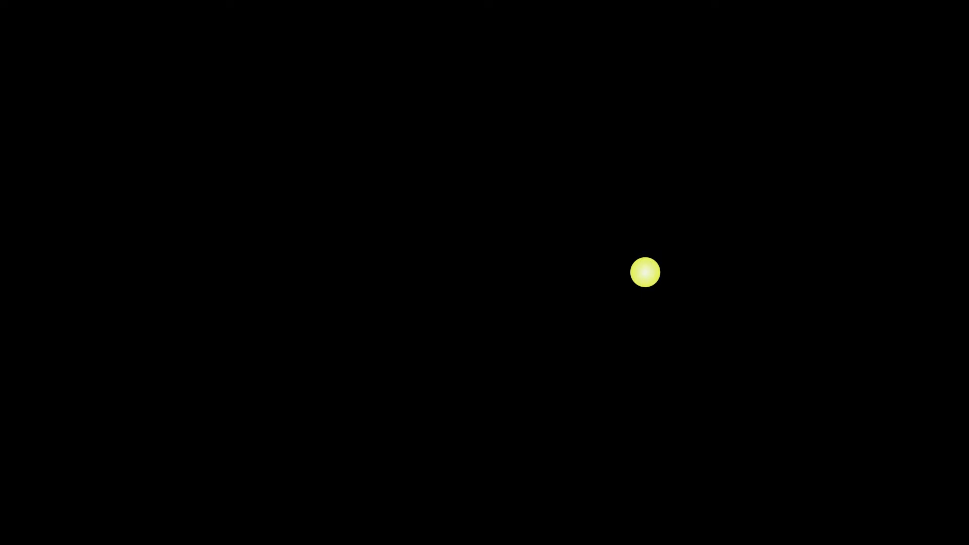
- Play the explainer so concentric light rings ripple outward from the glowing yellow point source
click(644, 272)
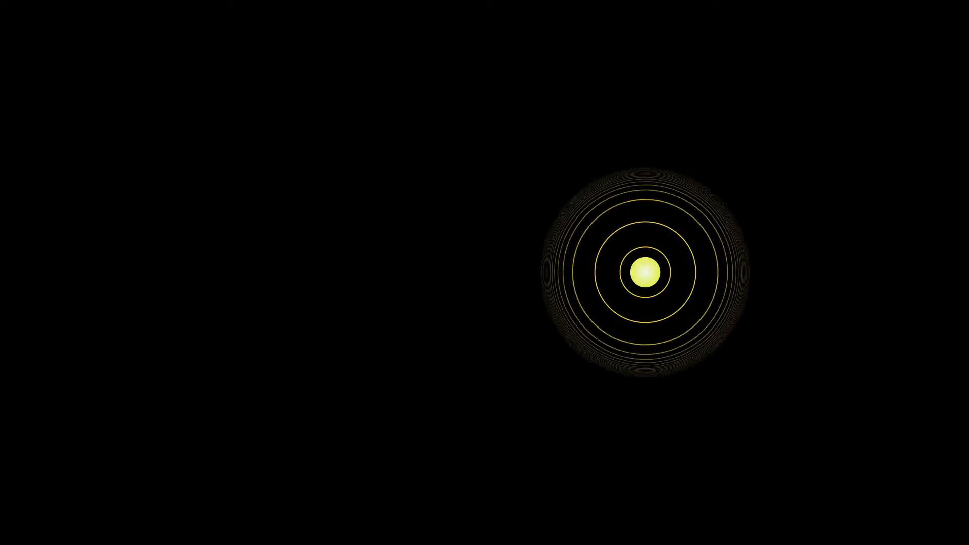